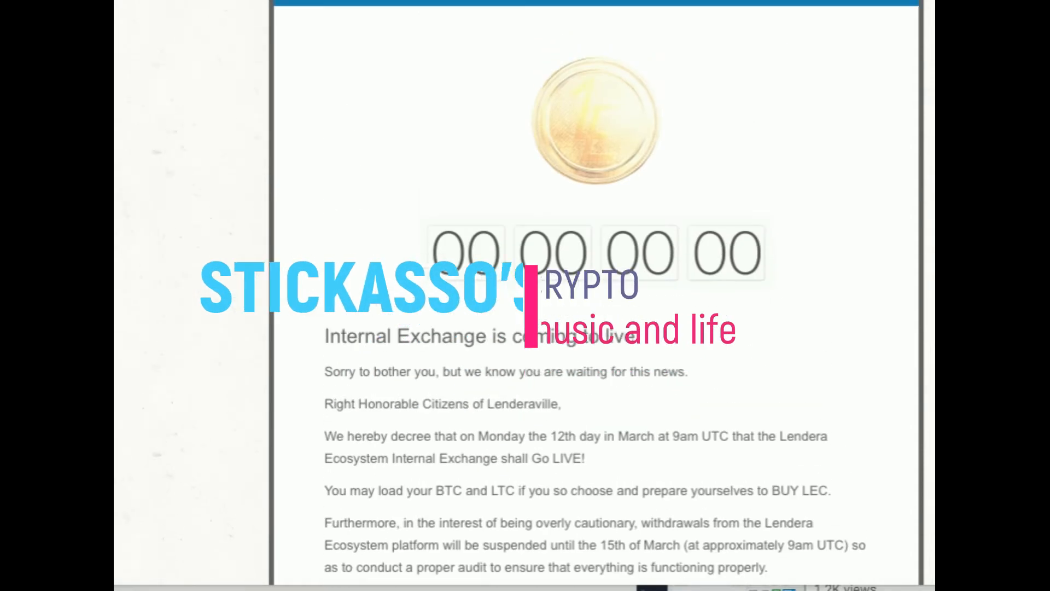
Scroll to the top of the announcement showing the Lendera Ecosystem banner, coin image and zeroed countdown.
scroll(up, 3)
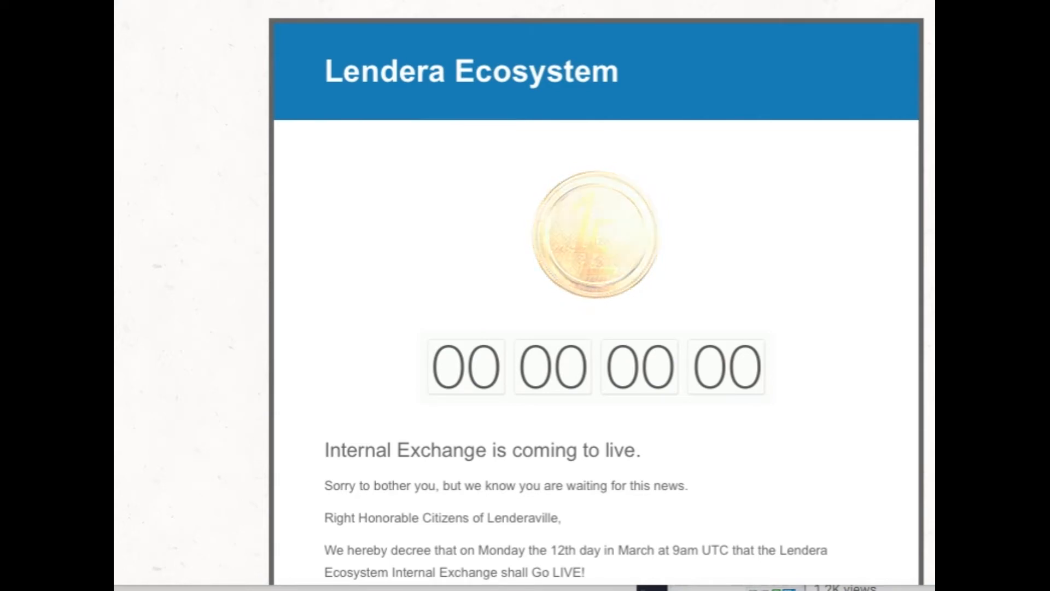
Scroll past the countdown to the Recap list: exchange live March 12th, withdrawals suspended until March 15th.
scroll(down, 3)
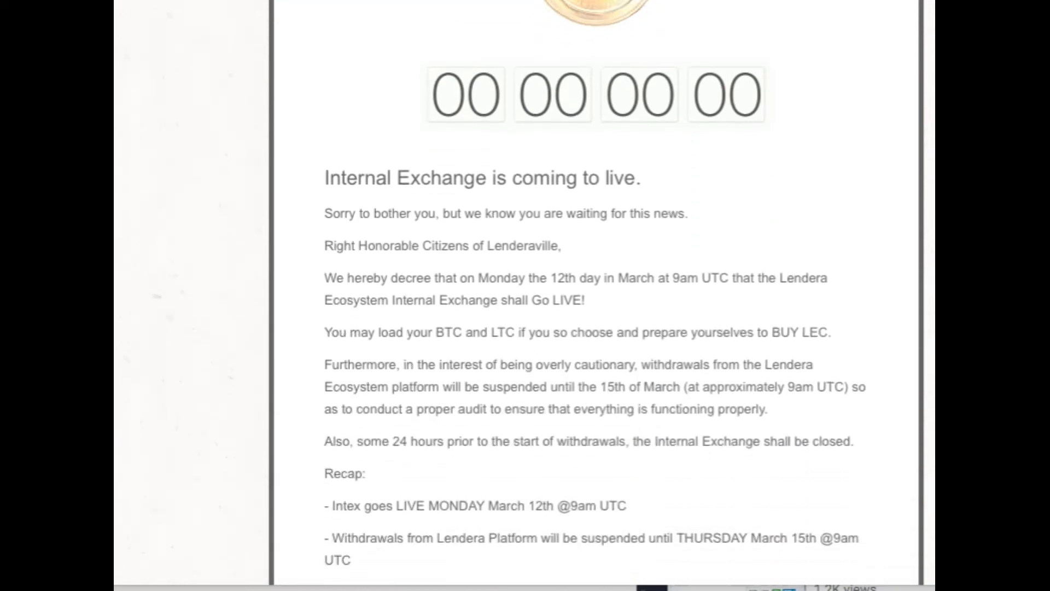
scroll(down, 3)
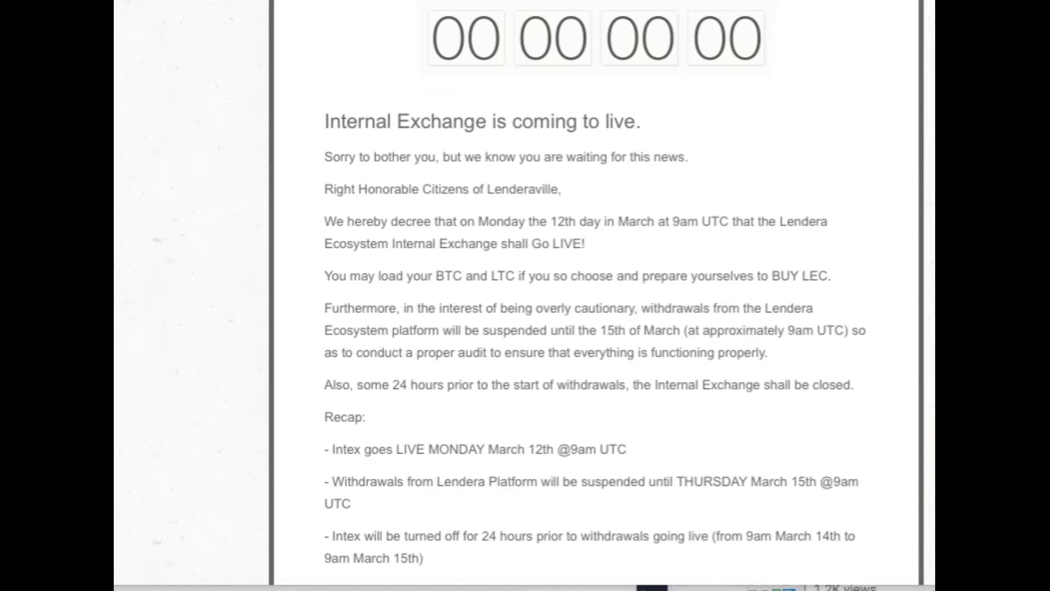
scroll(down, 3)
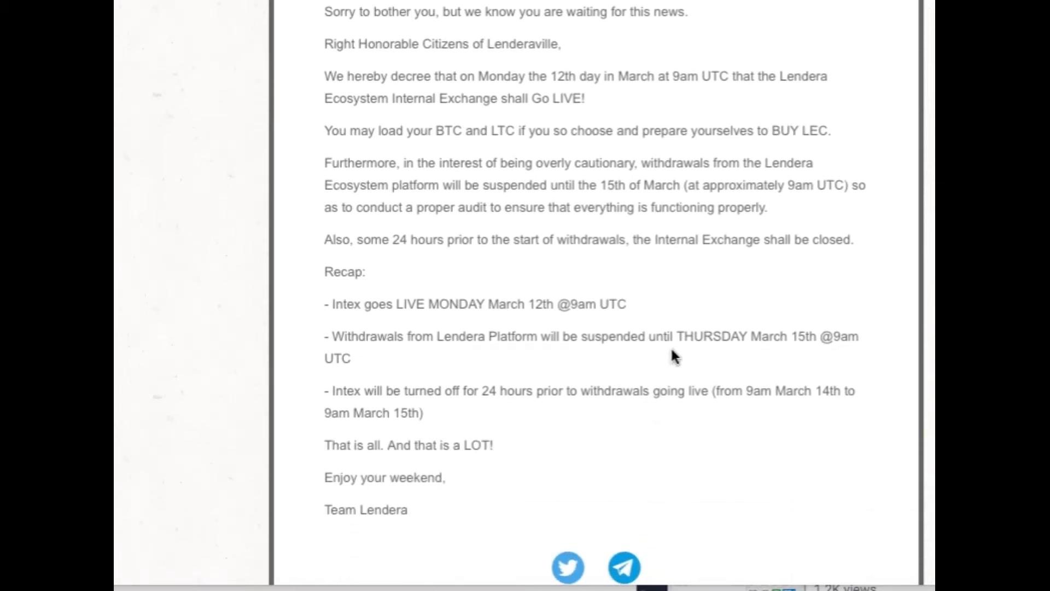
mouse_move(374, 324)
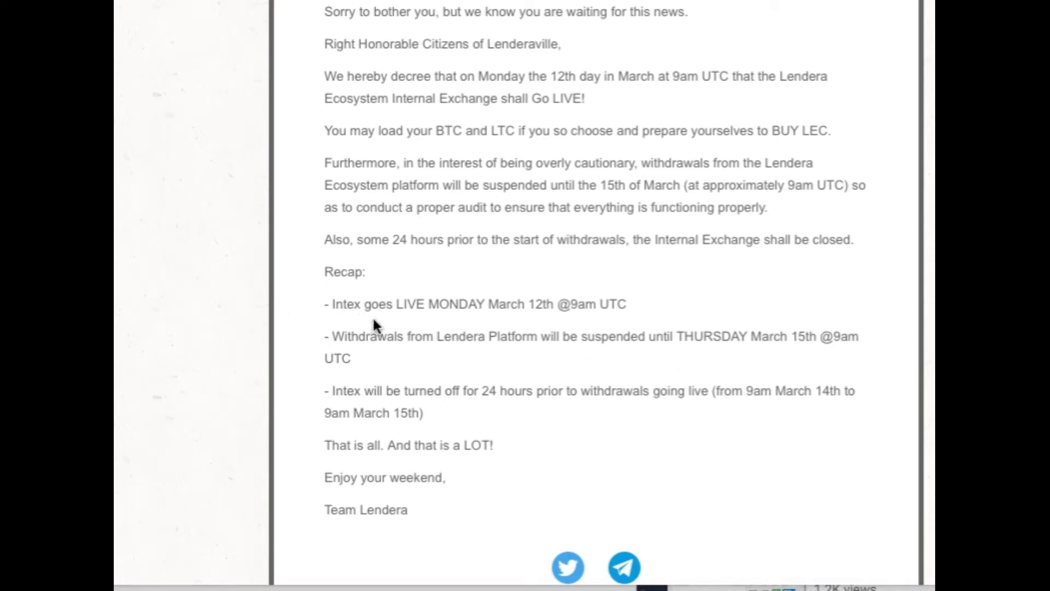
mouse_move(553, 341)
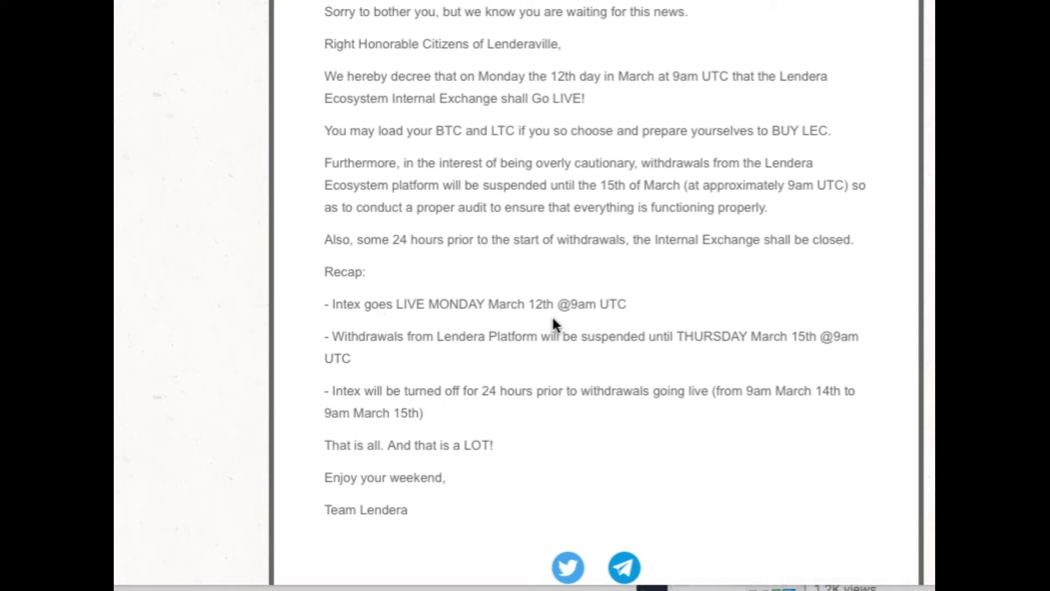
mouse_move(466, 332)
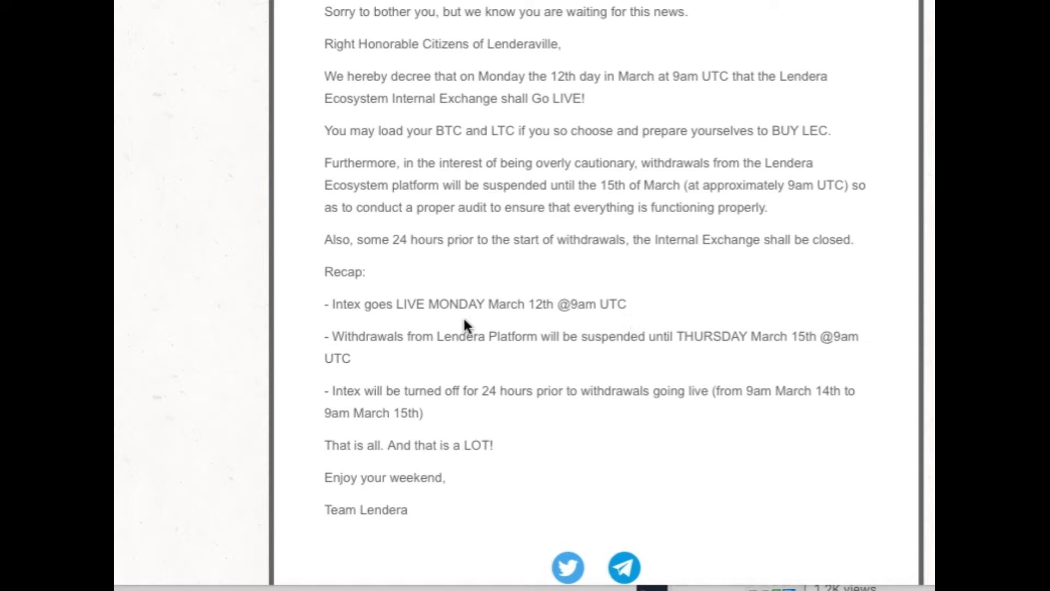
mouse_move(713, 362)
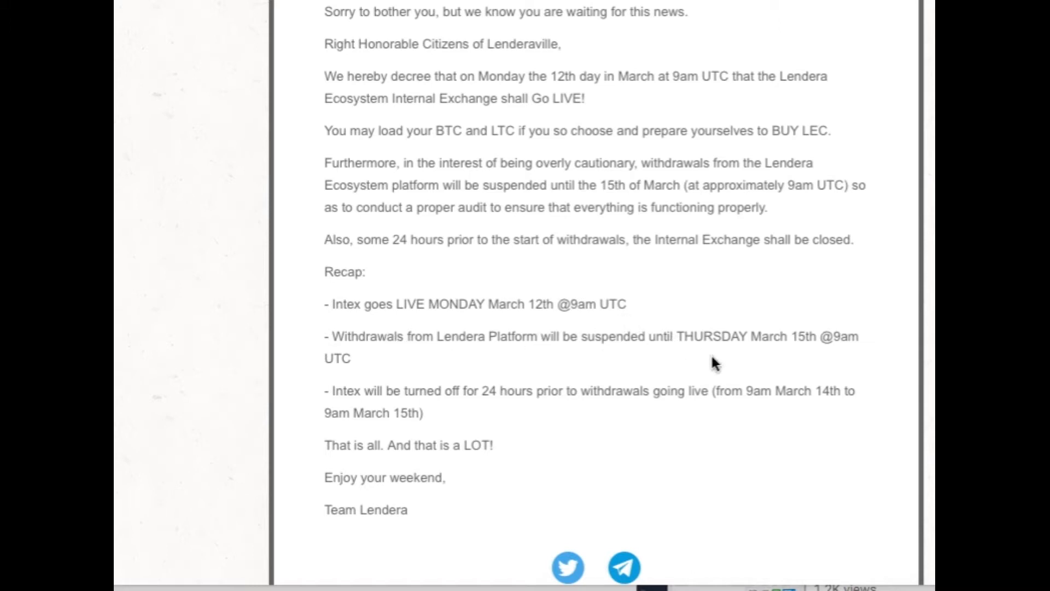
mouse_move(801, 360)
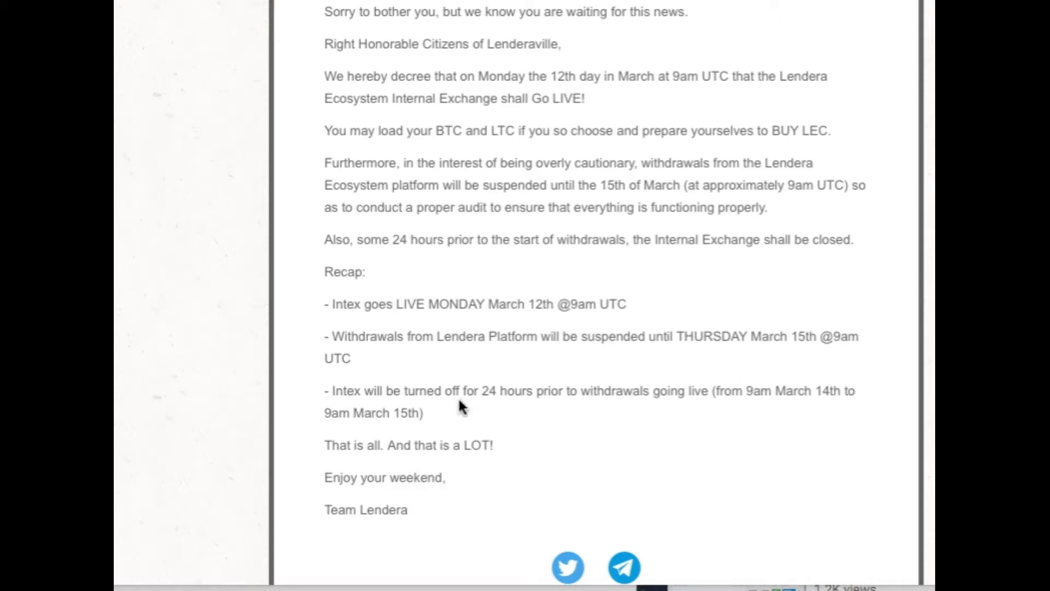
mouse_move(501, 409)
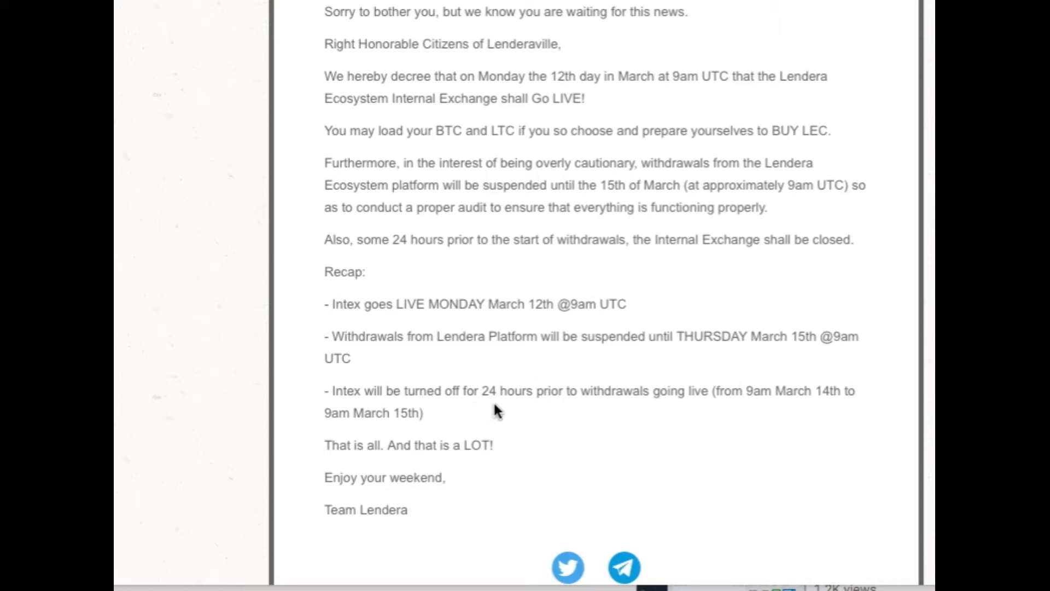
mouse_move(700, 405)
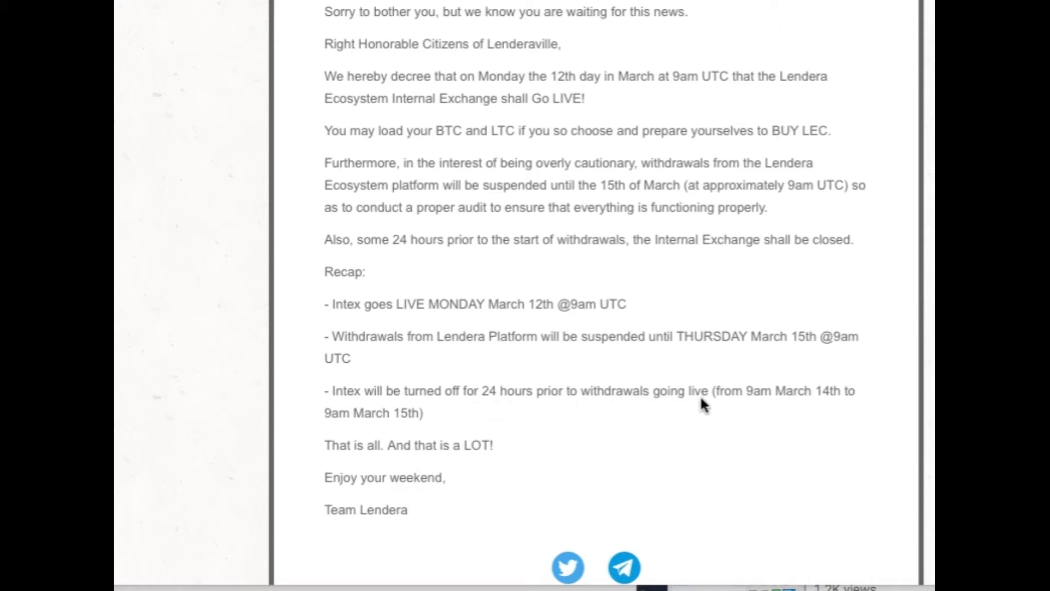
mouse_move(792, 422)
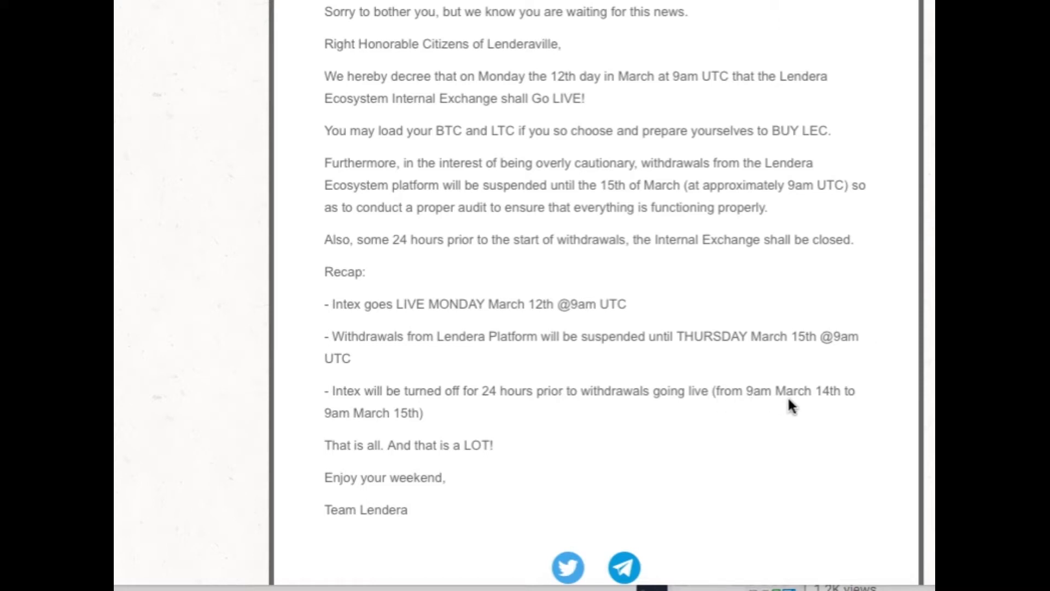
mouse_move(735, 411)
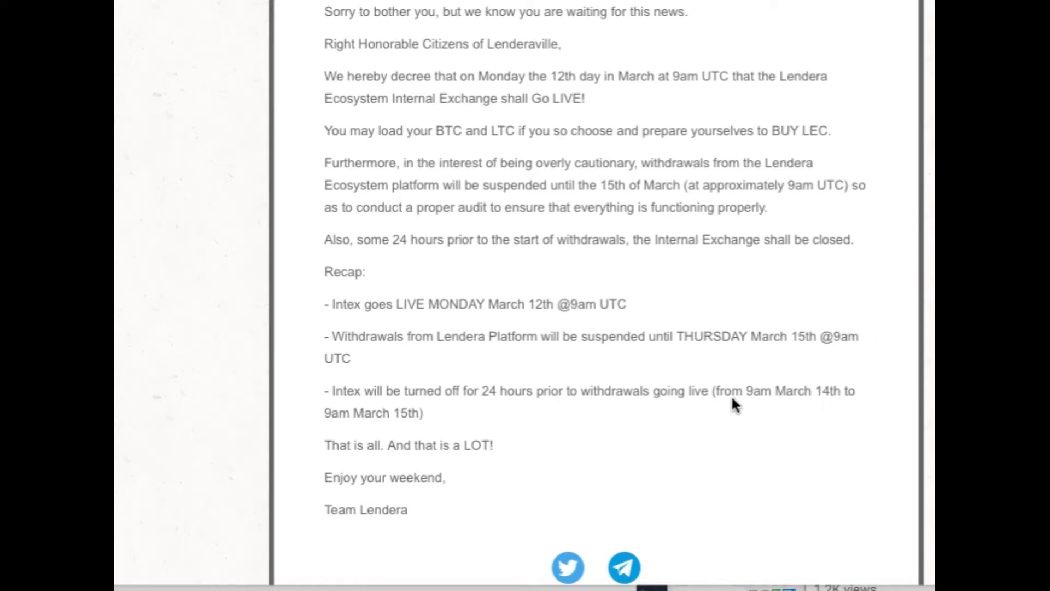
mouse_move(372, 433)
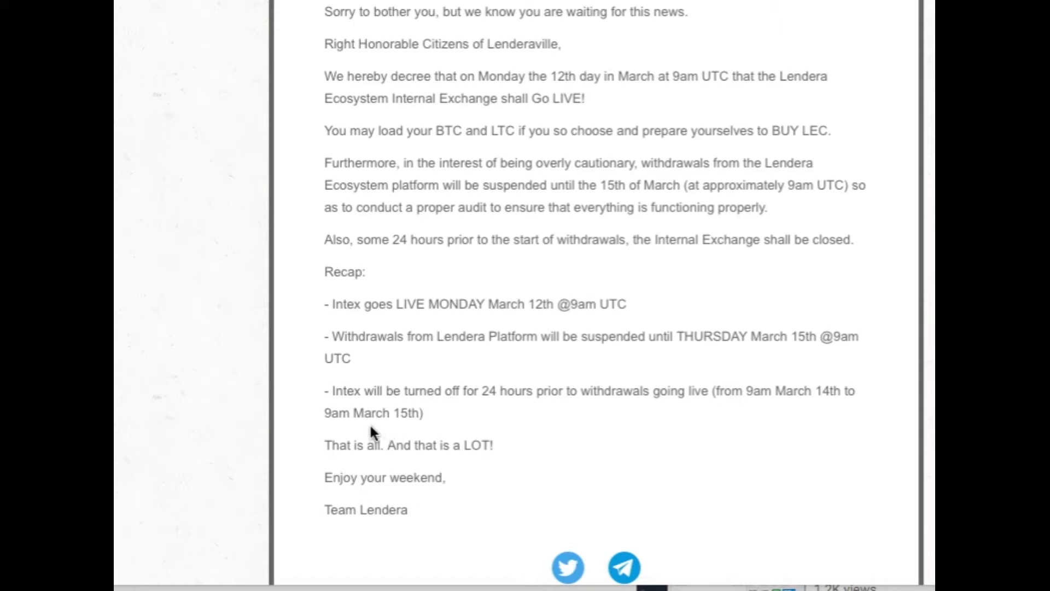
mouse_move(381, 476)
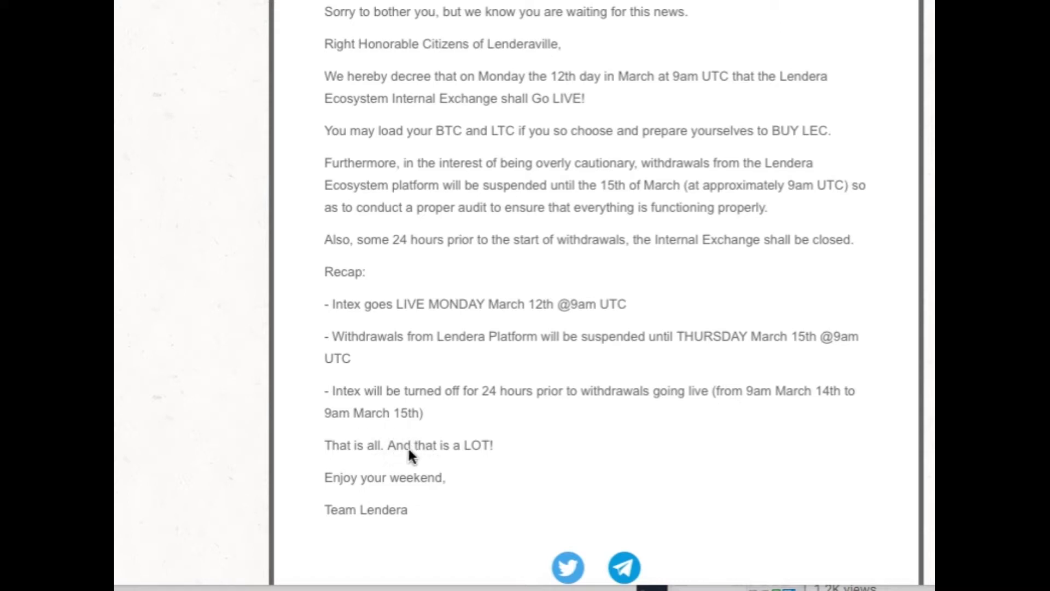
mouse_move(555, 283)
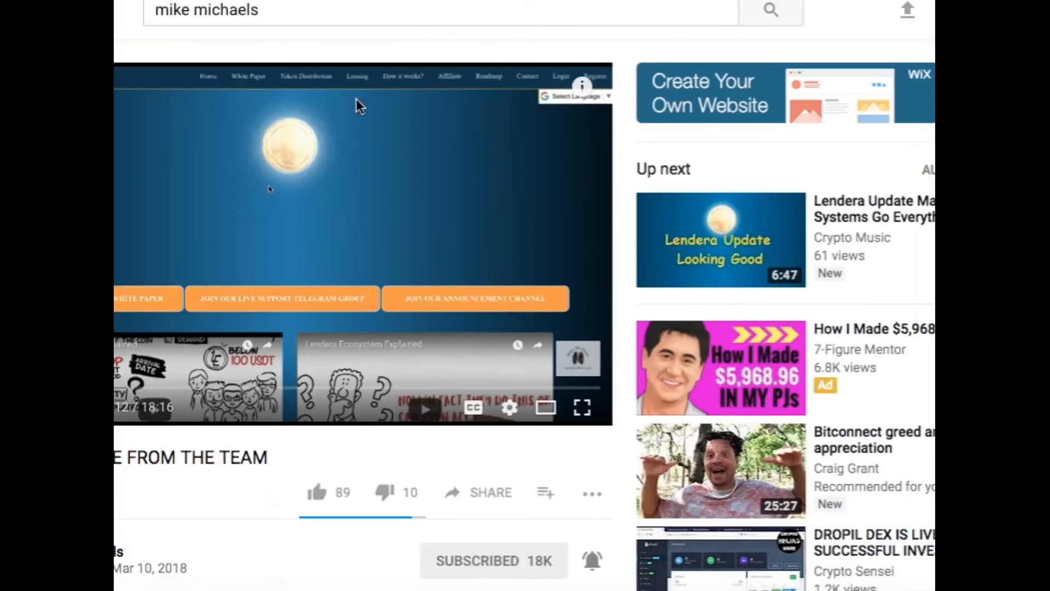
mouse_move(166, 389)
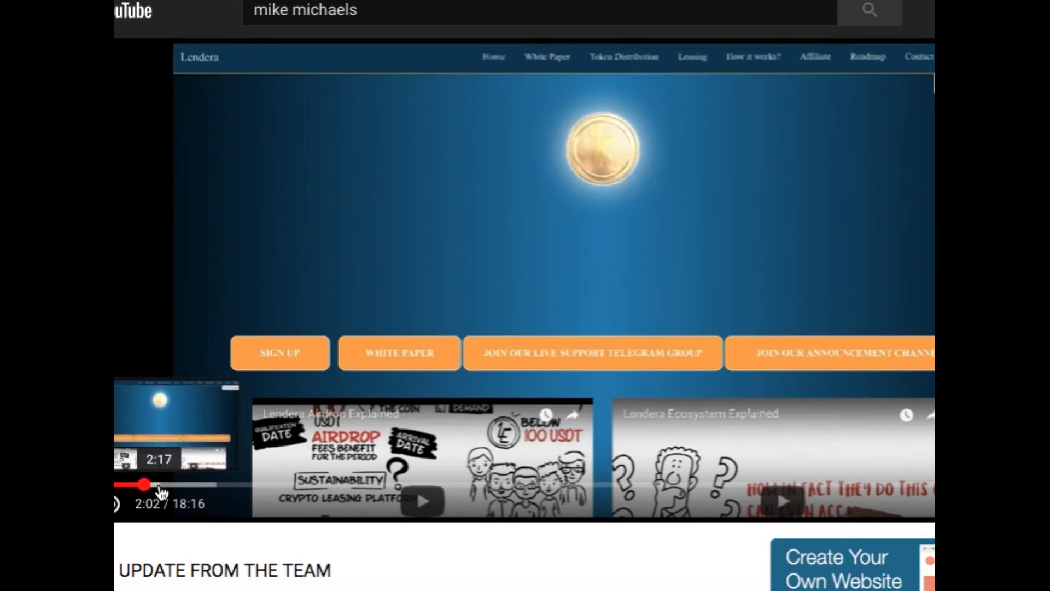
Seek the interview video forward along the progress bar from about 4:09 to past 5:11.
drag(142, 484, 166, 484)
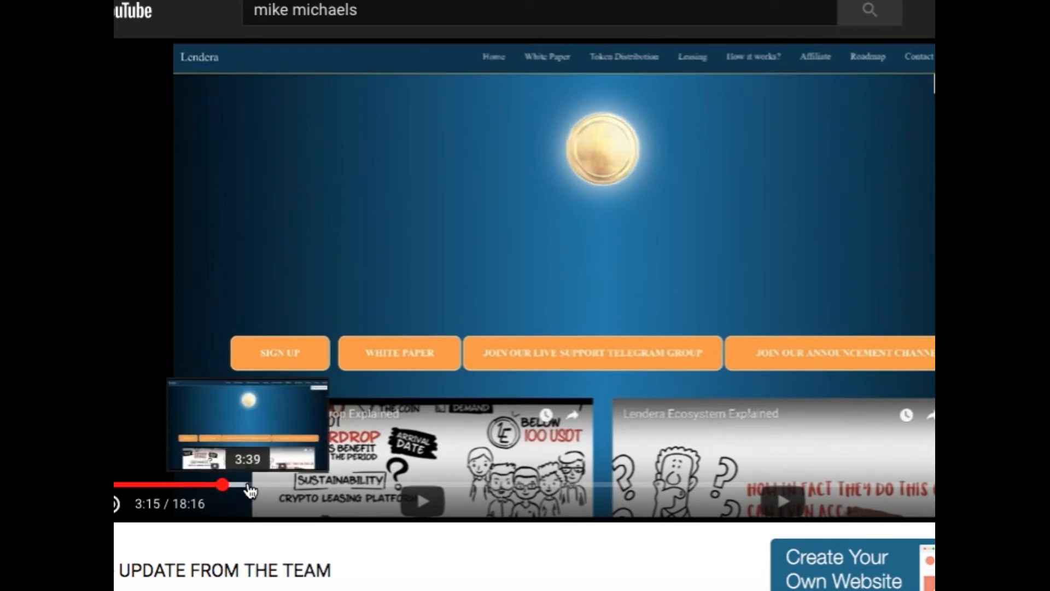
drag(222, 484, 252, 485)
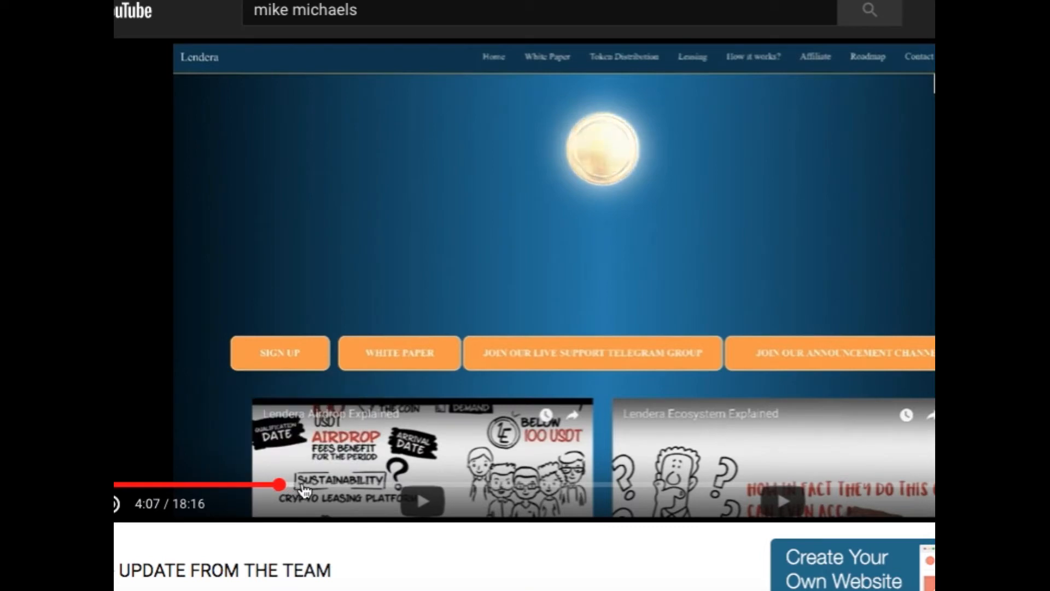
mouse_move(304, 490)
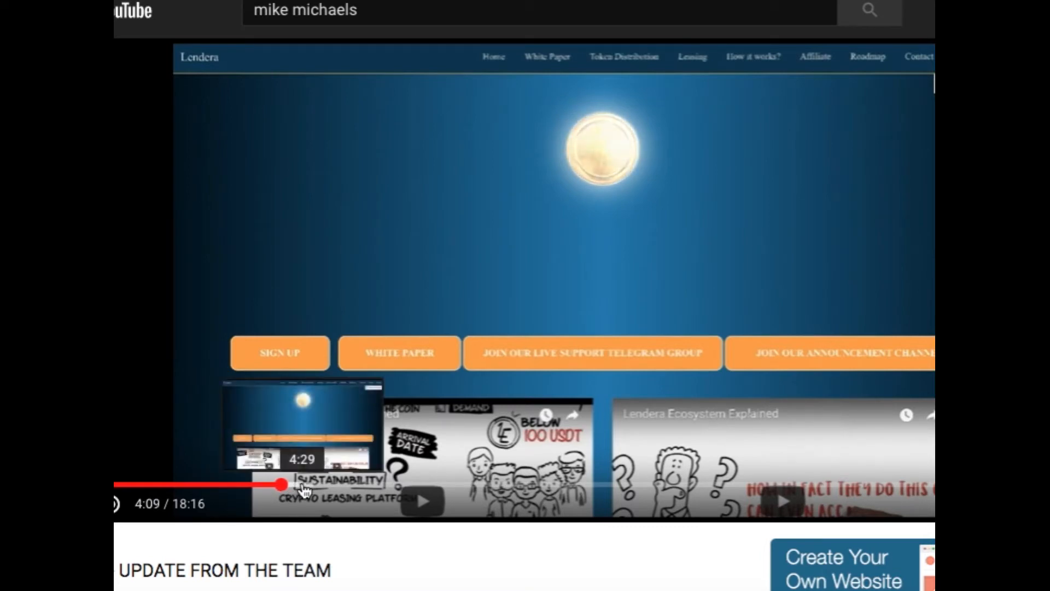
drag(281, 484, 310, 484)
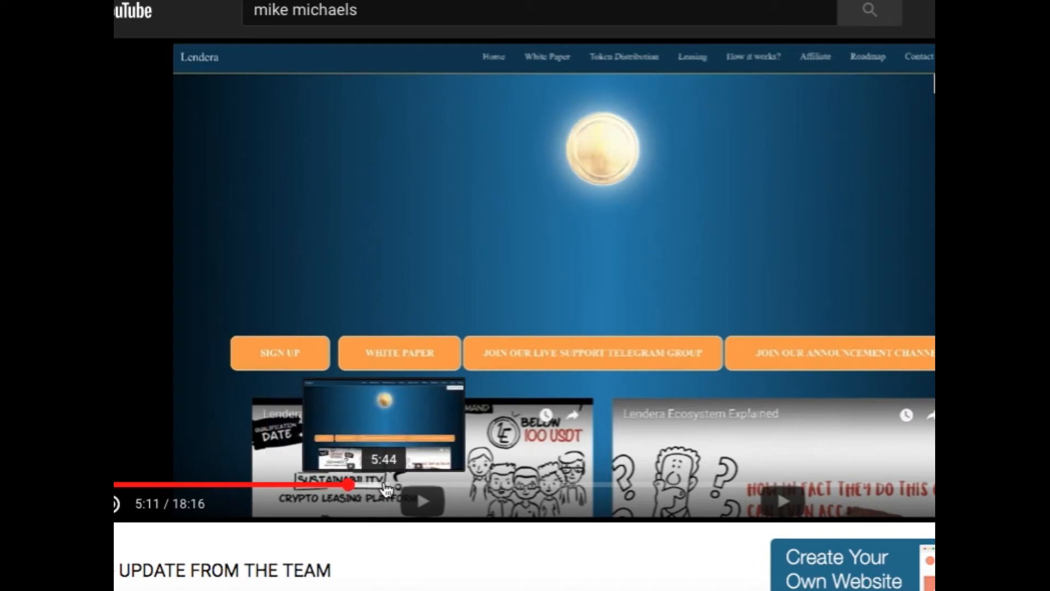
drag(348, 484, 408, 484)
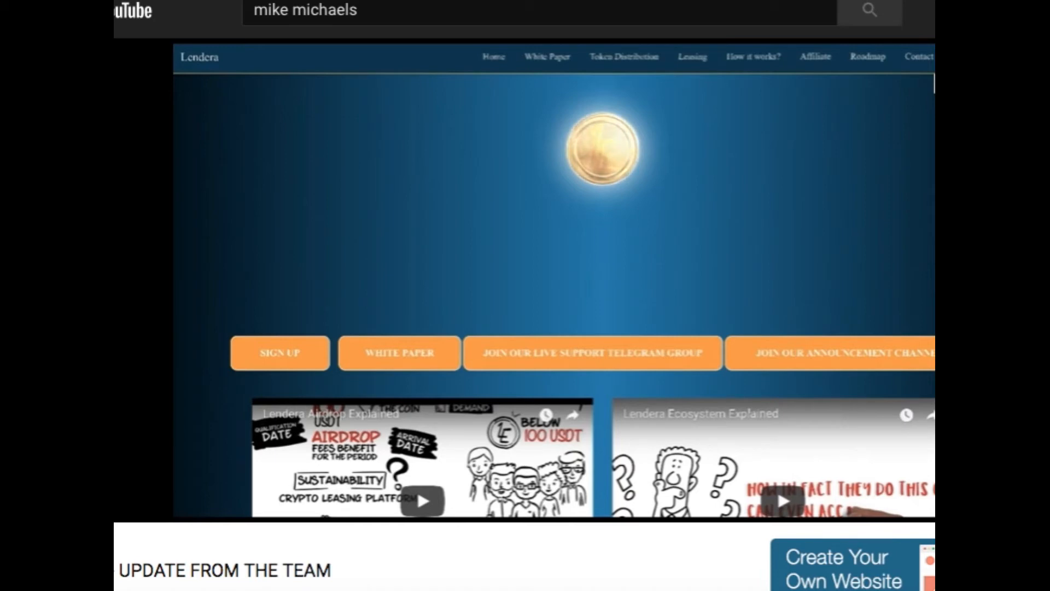
mouse_move(235, 551)
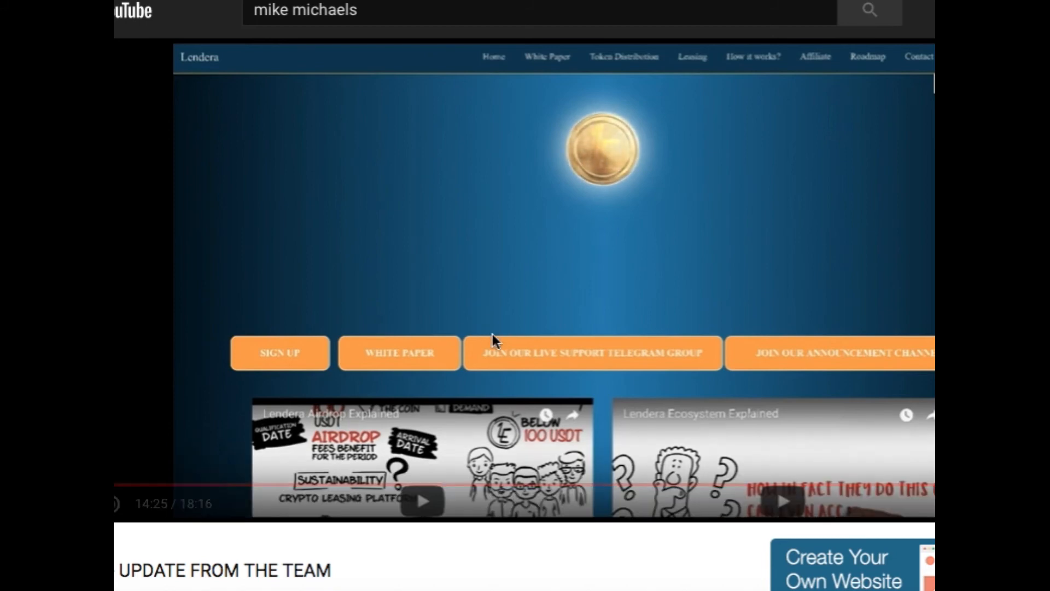
Scroll below the player to reveal the 'UPDATE FROM THE TEAM' title, likes and channel details.
scroll(down, 3)
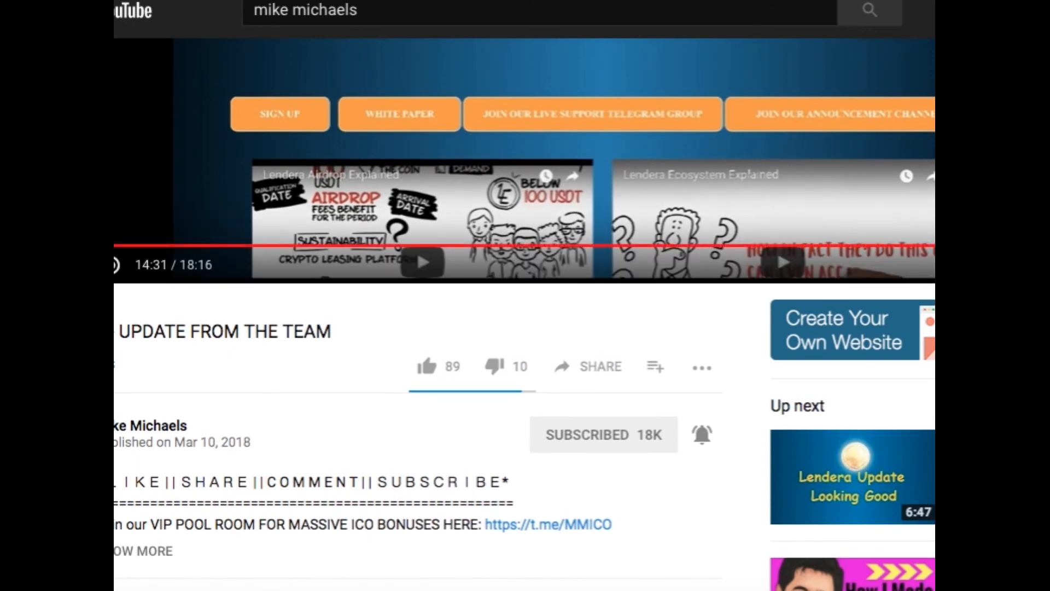
scroll(up, 3)
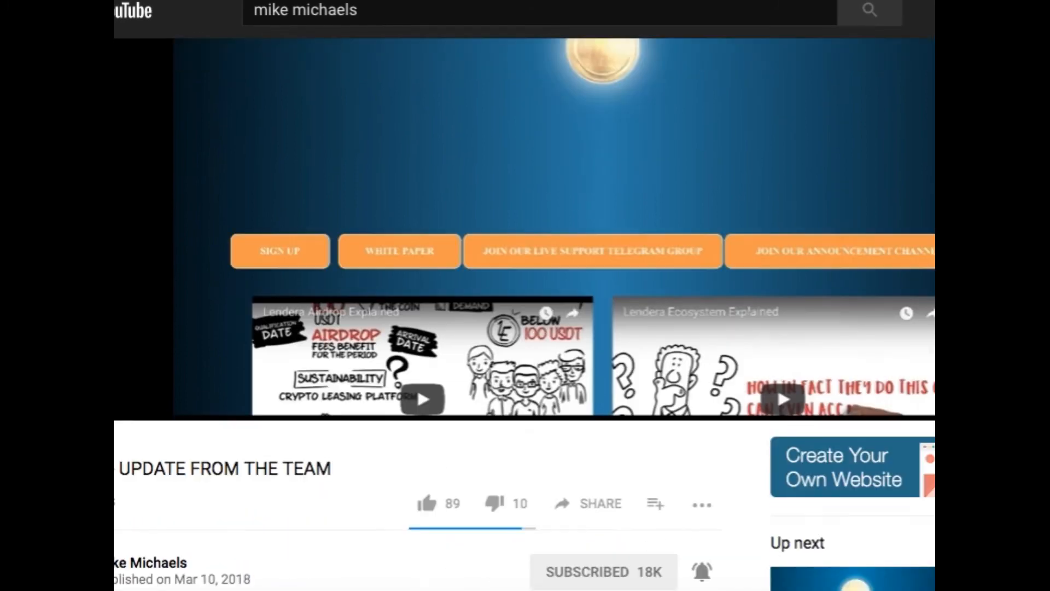
scroll(down, 3)
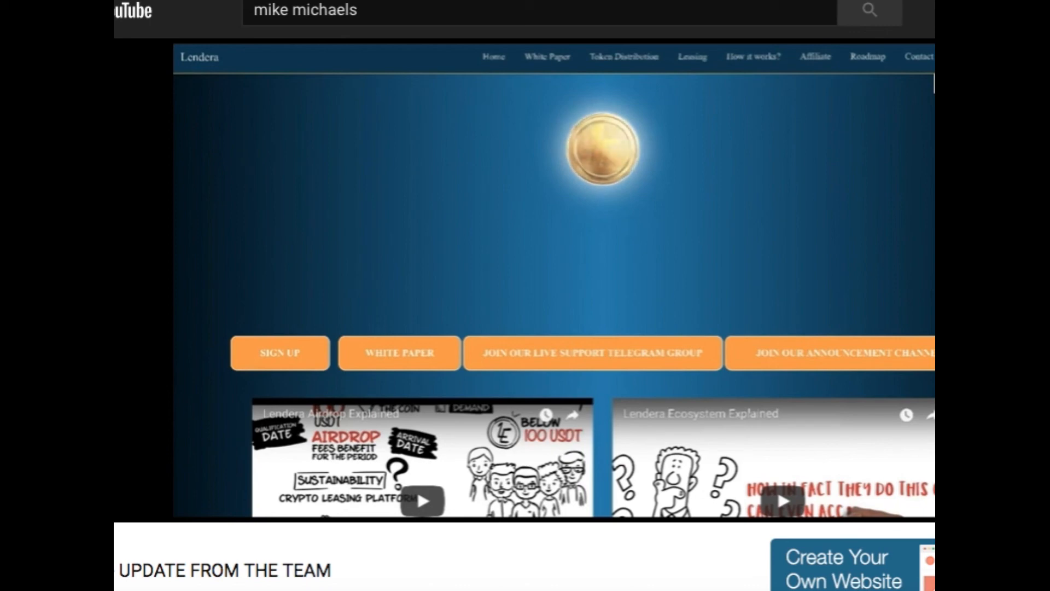
mouse_move(116, 311)
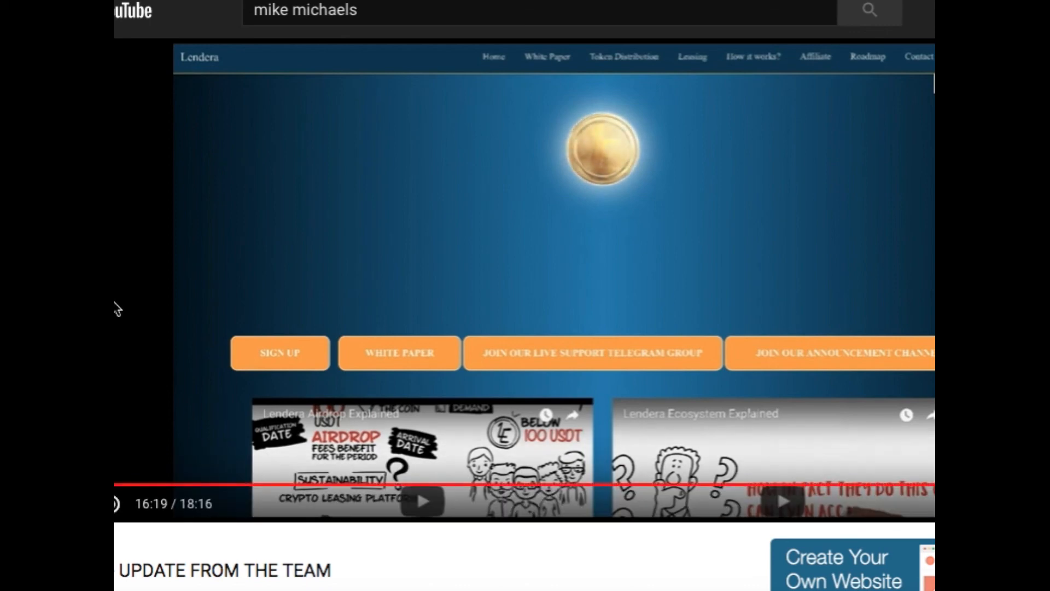